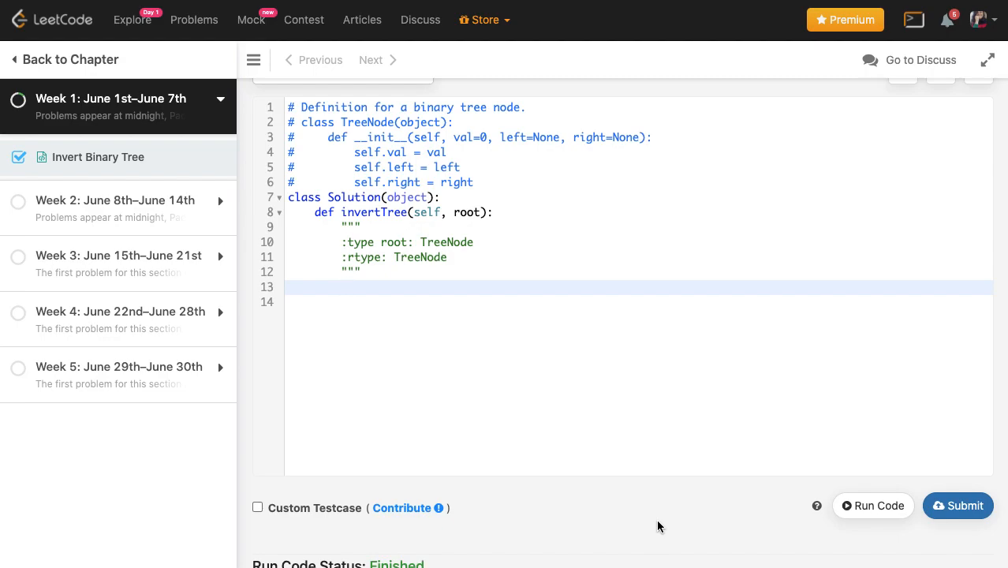
- Bring the Invert Binary Tree problem description with its example trees into view
left_click(340, 287)
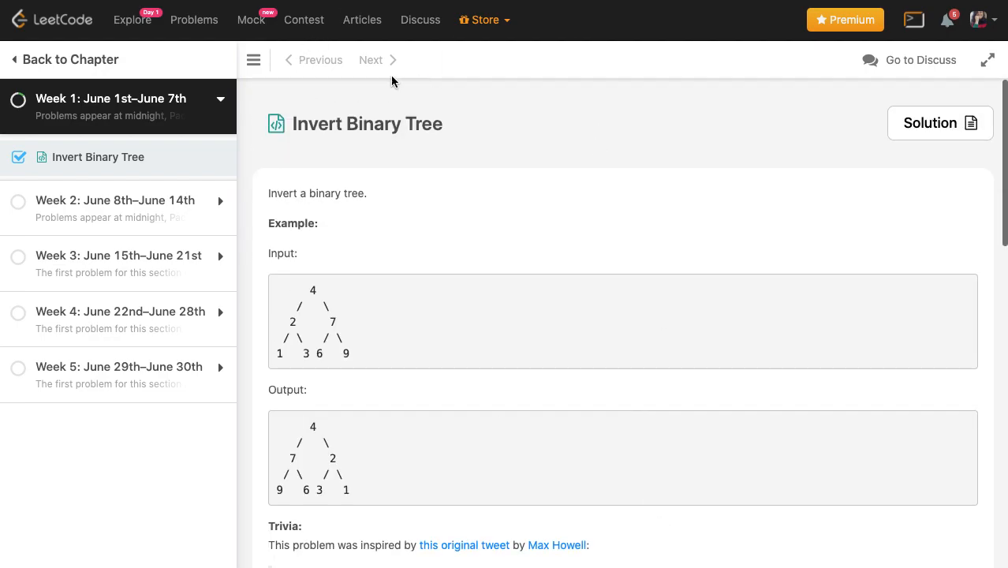
mouse_move(407, 161)
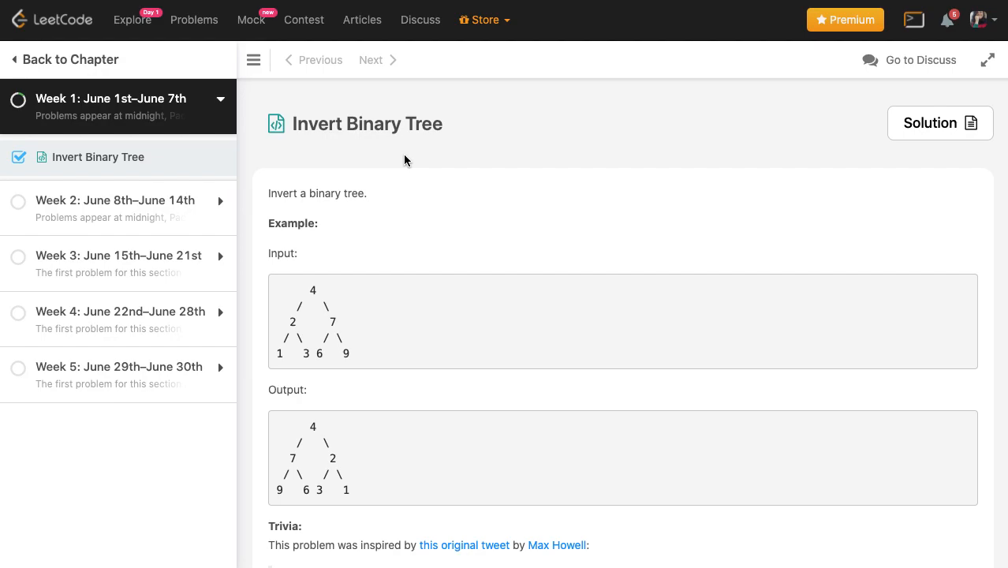
scroll("down", 3)
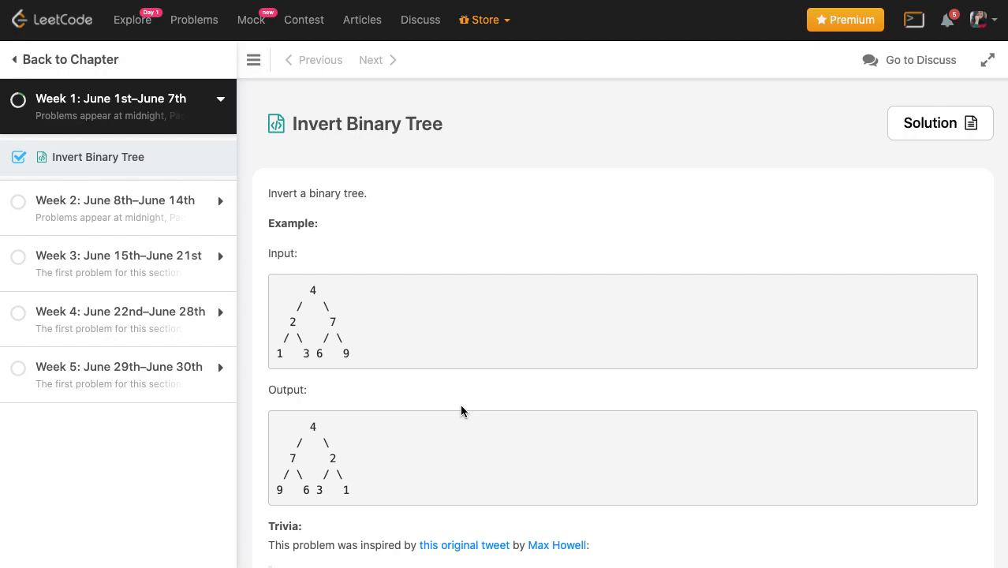
scroll("down", 3)
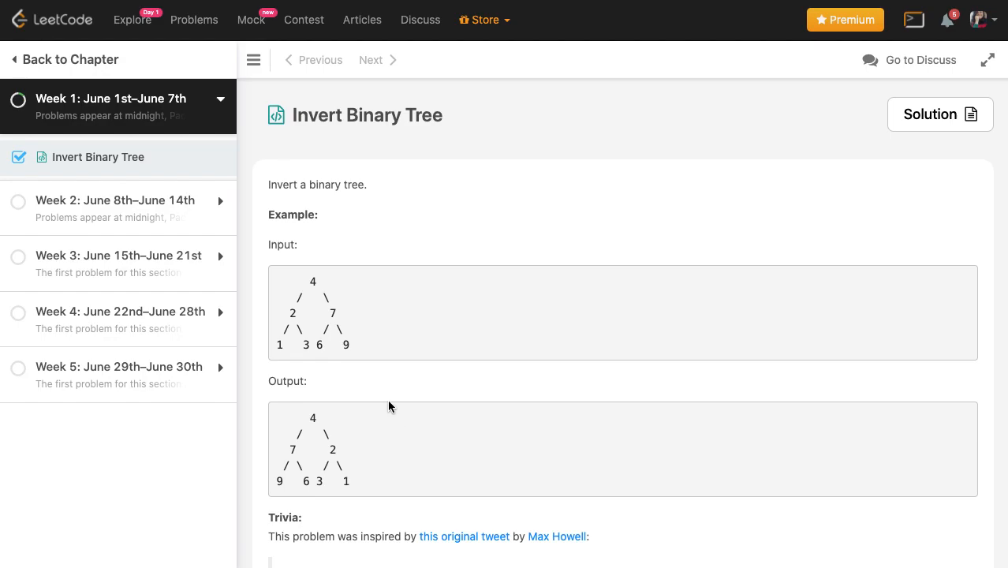
mouse_move(266, 327)
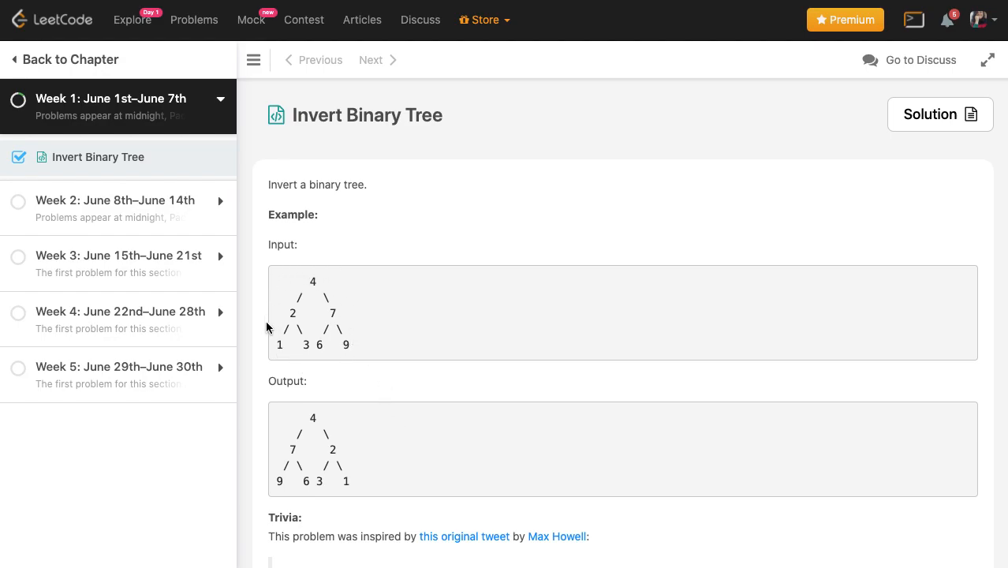
mouse_move(334, 398)
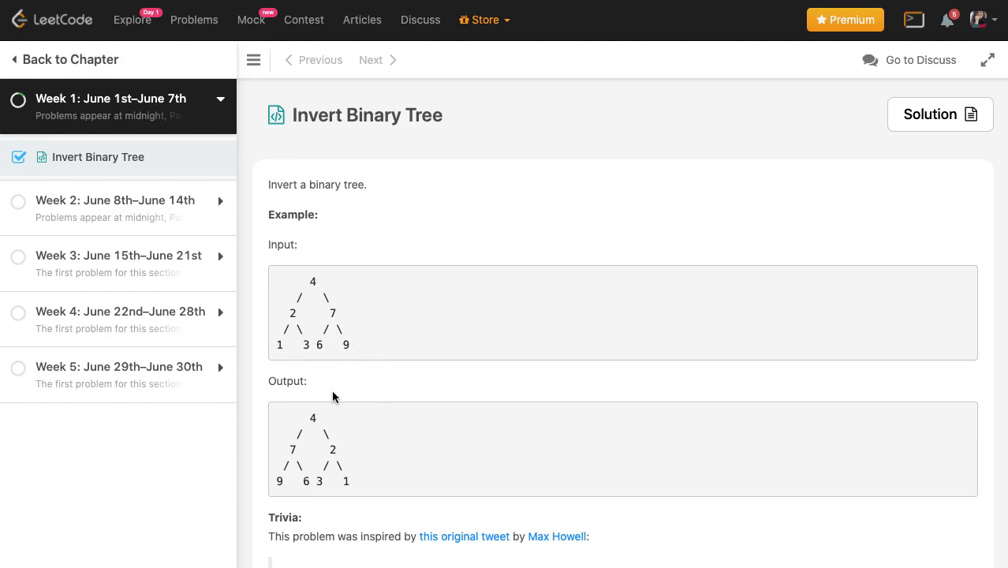
mouse_move(303, 414)
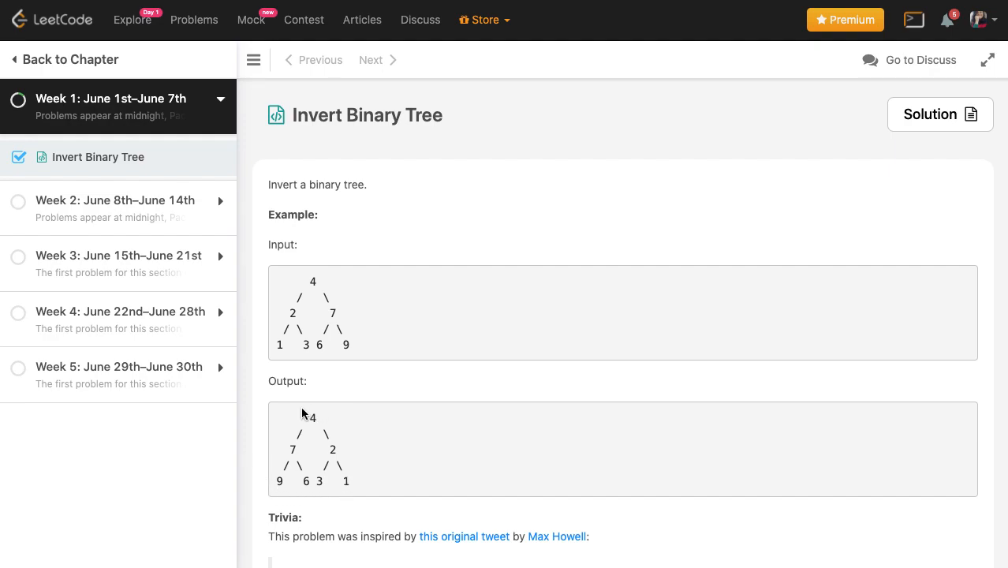
mouse_move(267, 484)
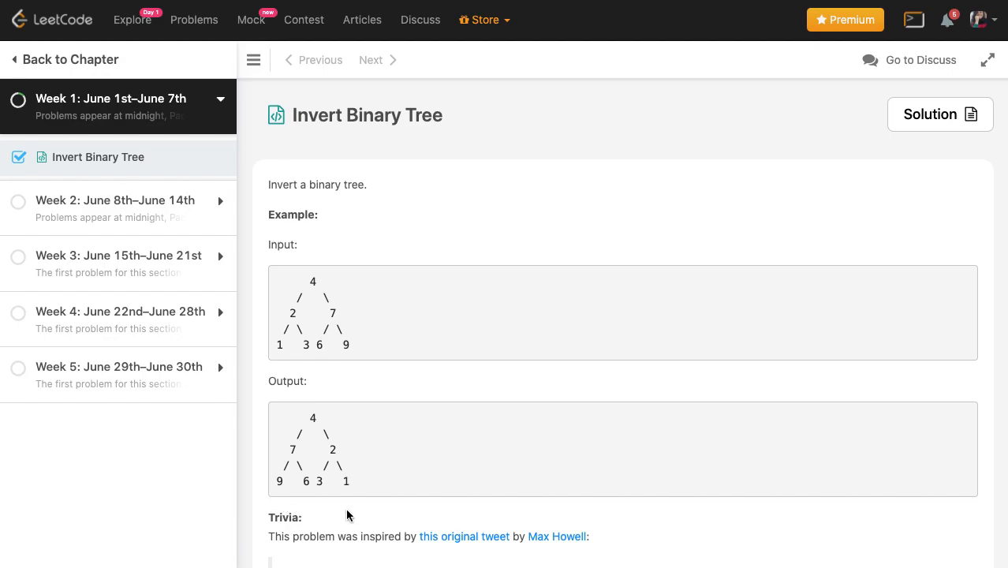
mouse_move(322, 420)
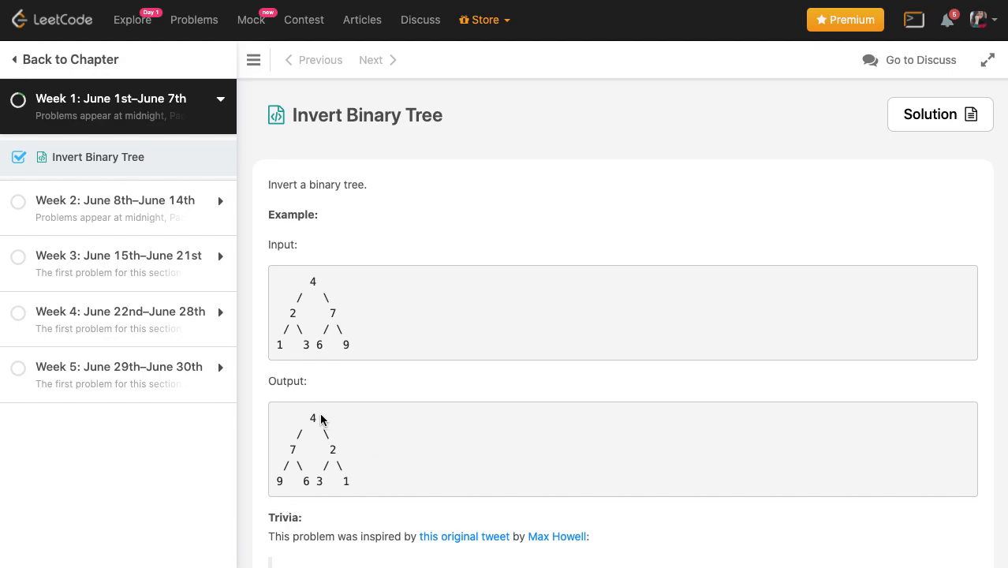
mouse_move(290, 454)
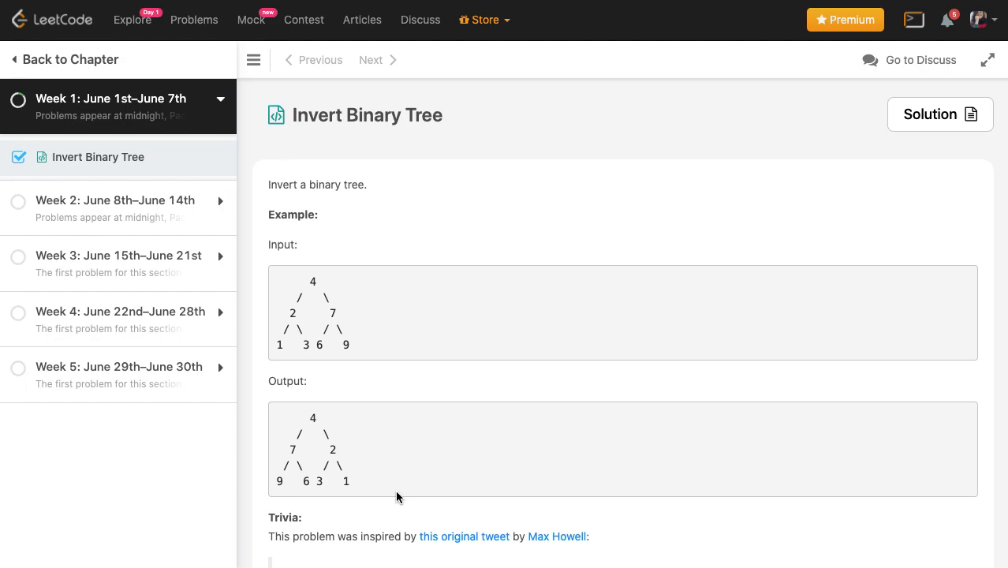
- Start a nested helper 'def my_solution():' inside invertTree, removing the extra blank line first
scroll("down", 3)
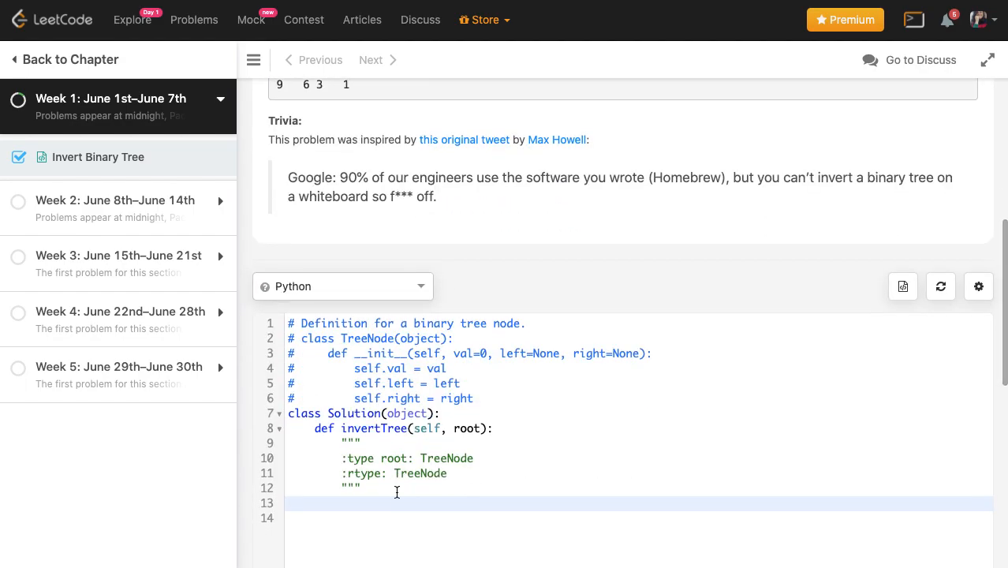
scroll("down", 3)
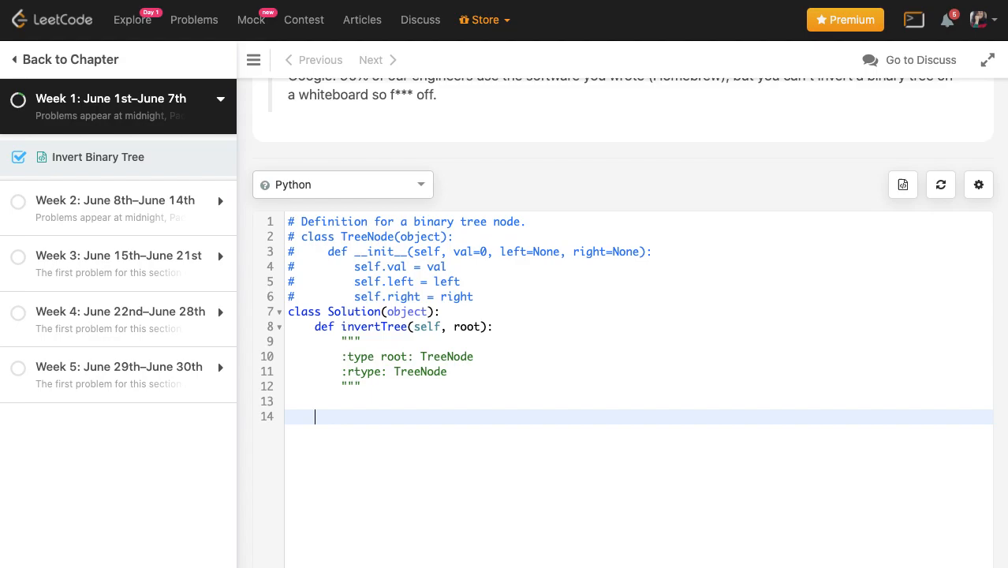
key("Backspace")
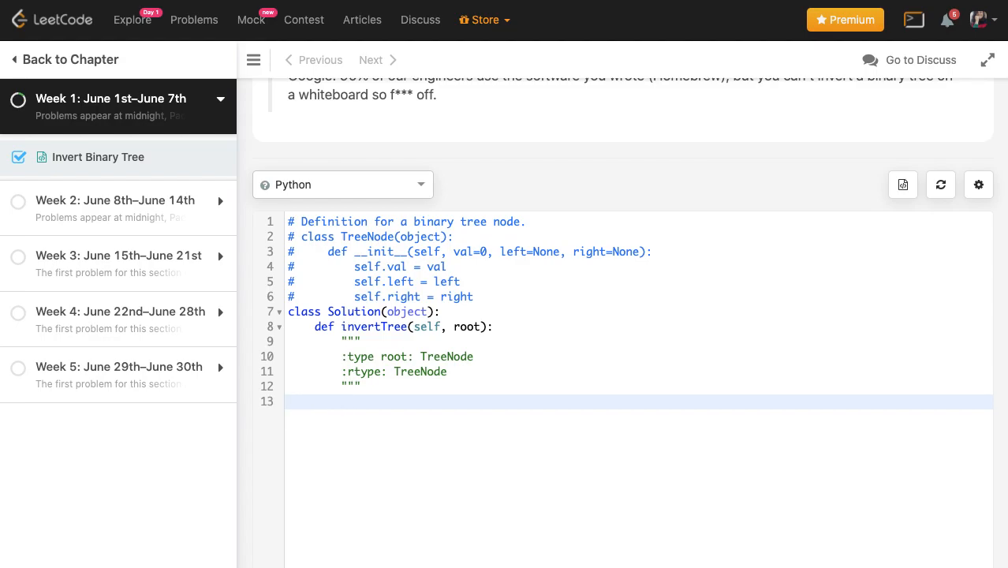
type("def")
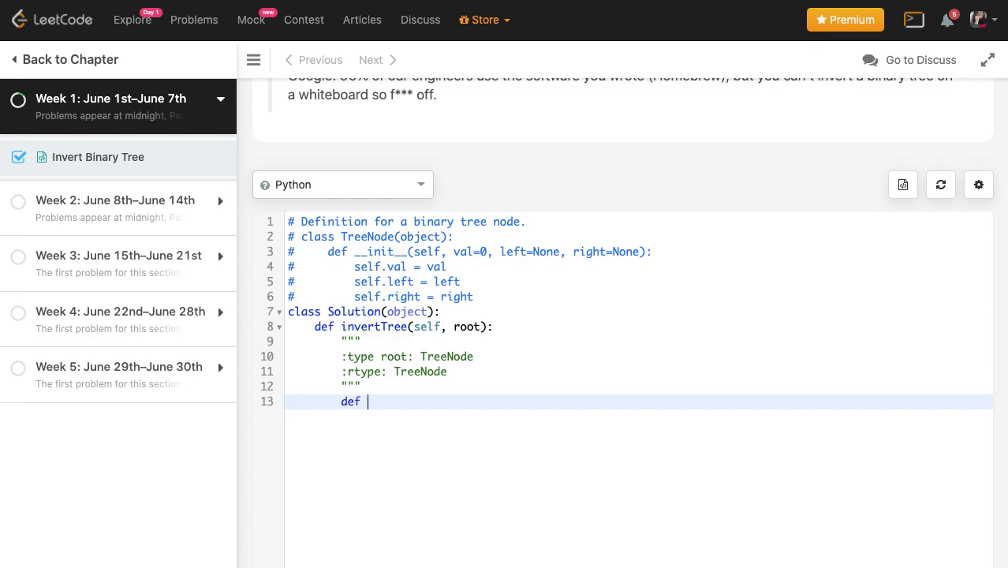
type("my_s")
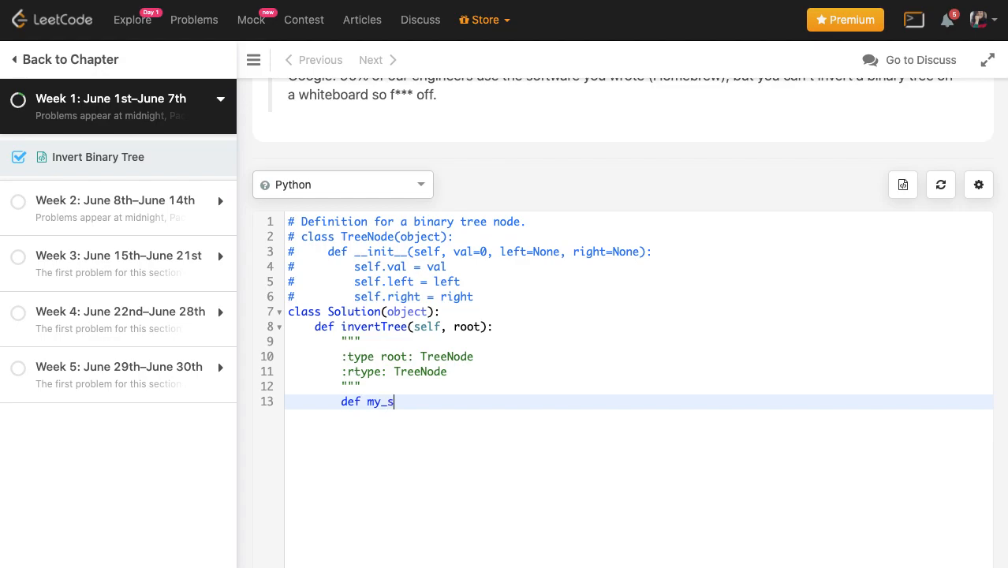
type("olution()")
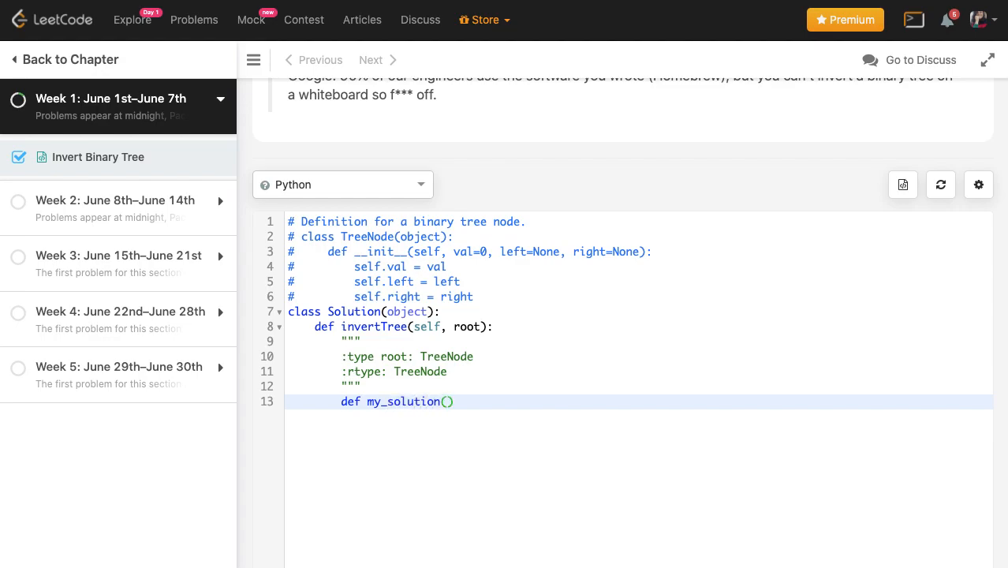
type(":")
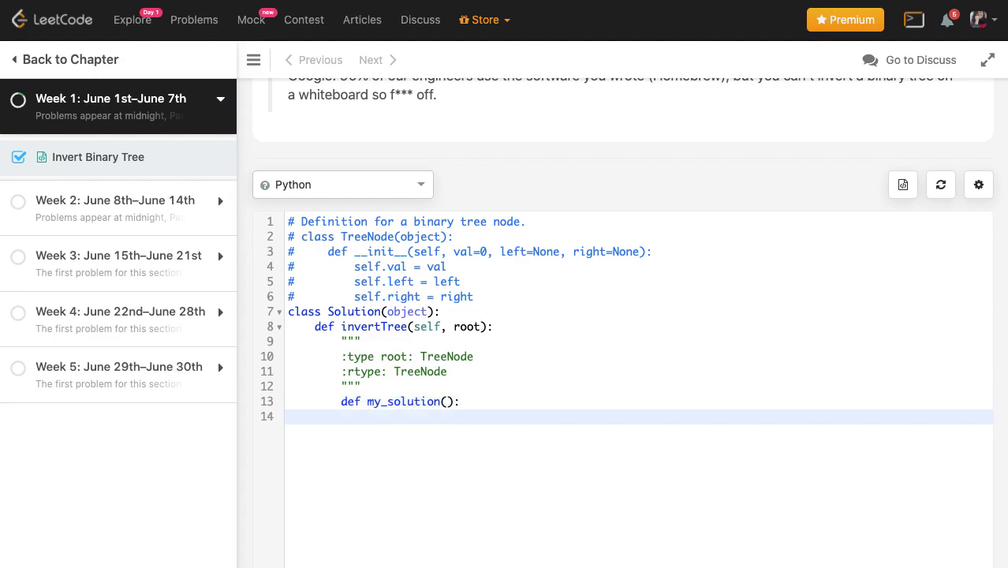
scroll("down", 3)
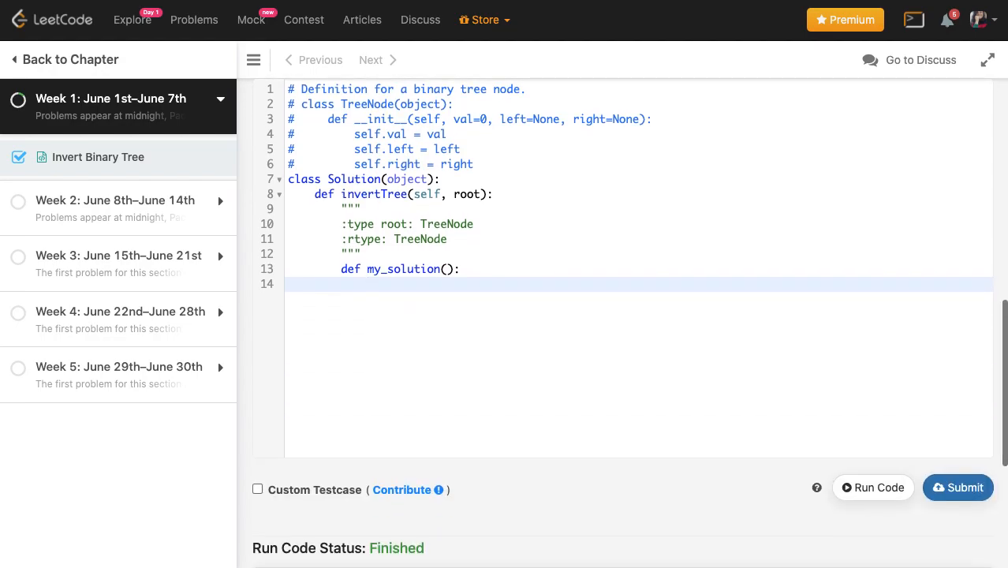
mouse_move(421, 287)
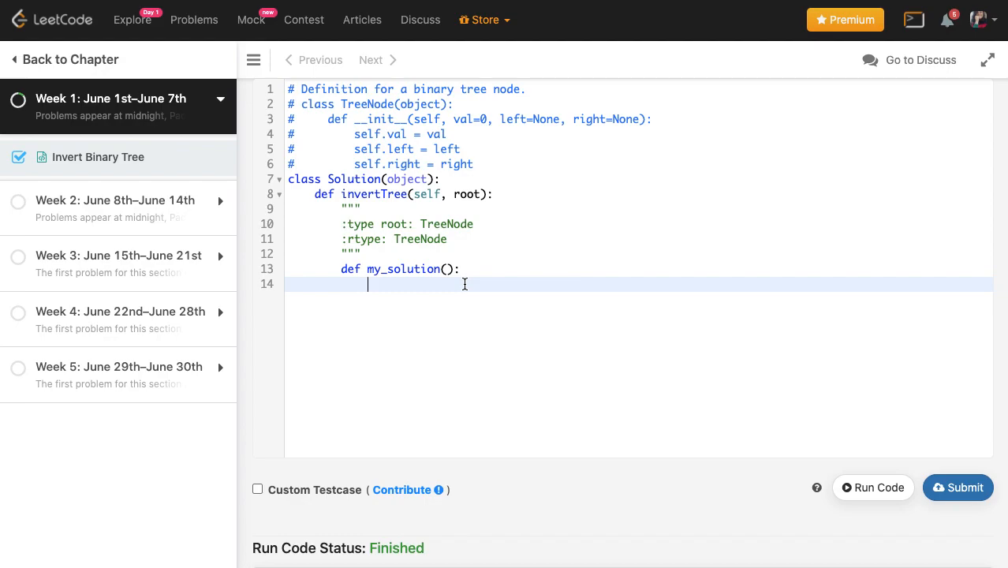
mouse_move(546, 287)
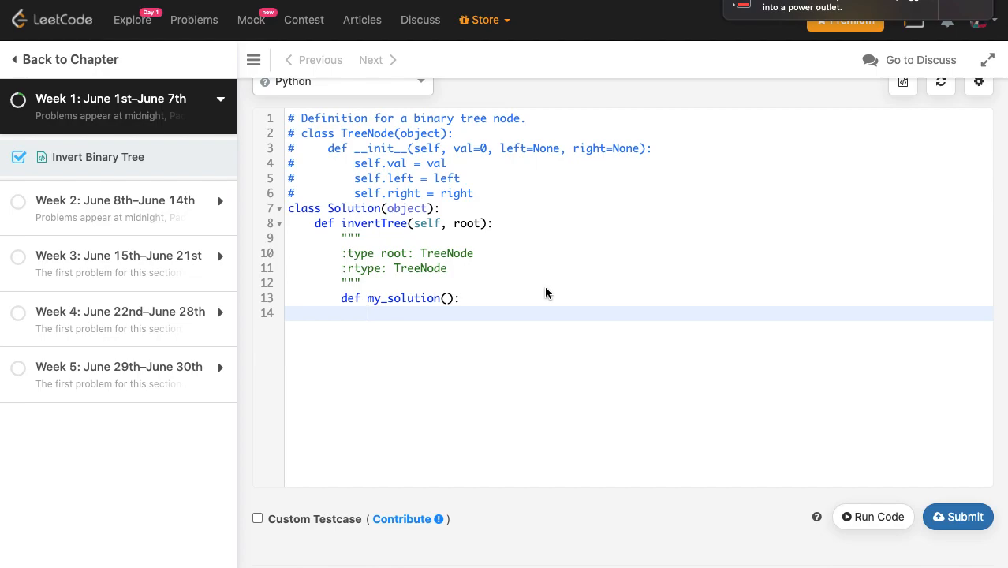
- Under 'if root:', swap children with 'root.left, root.right = root.right, root.left'
type("if root:")
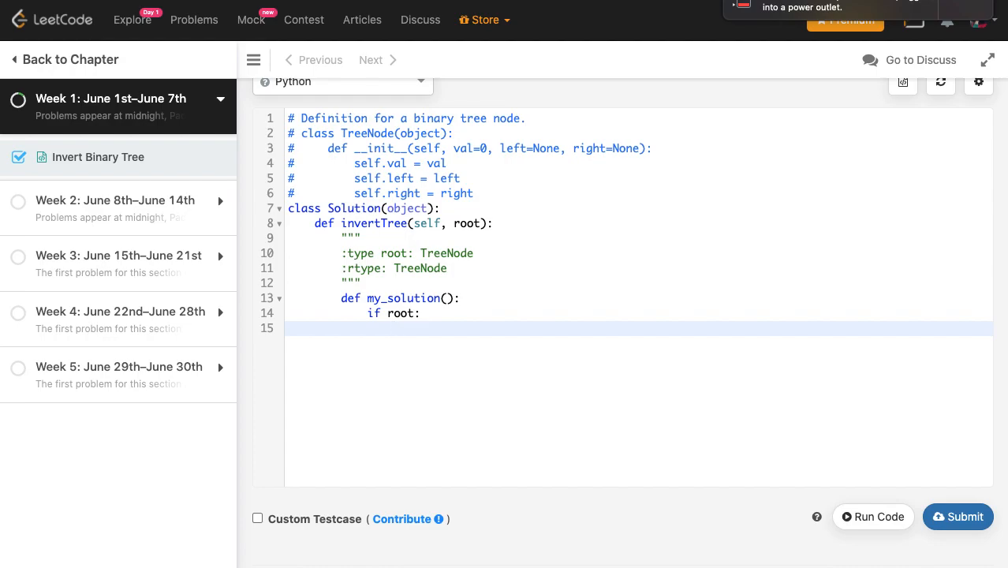
type("root.")
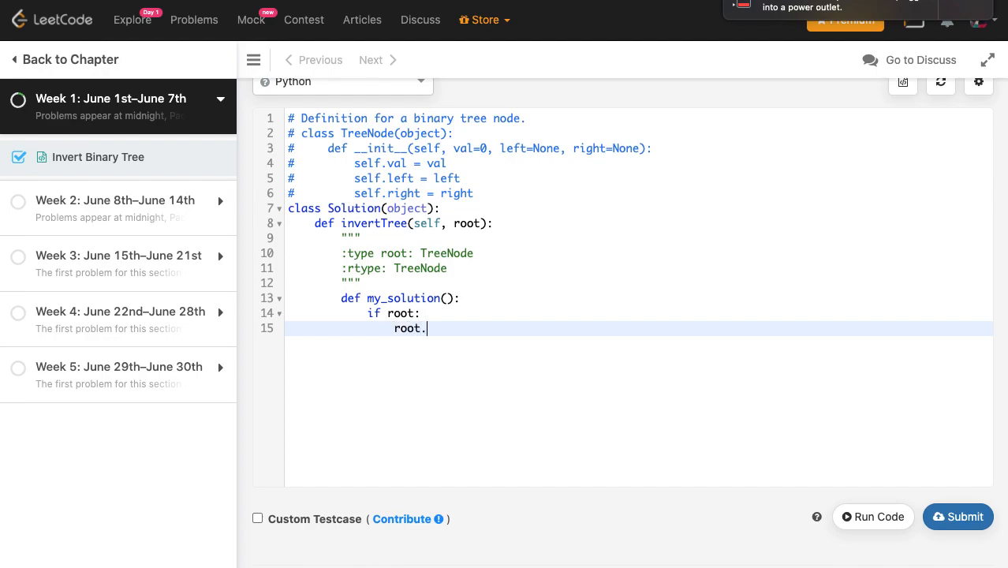
type("right")
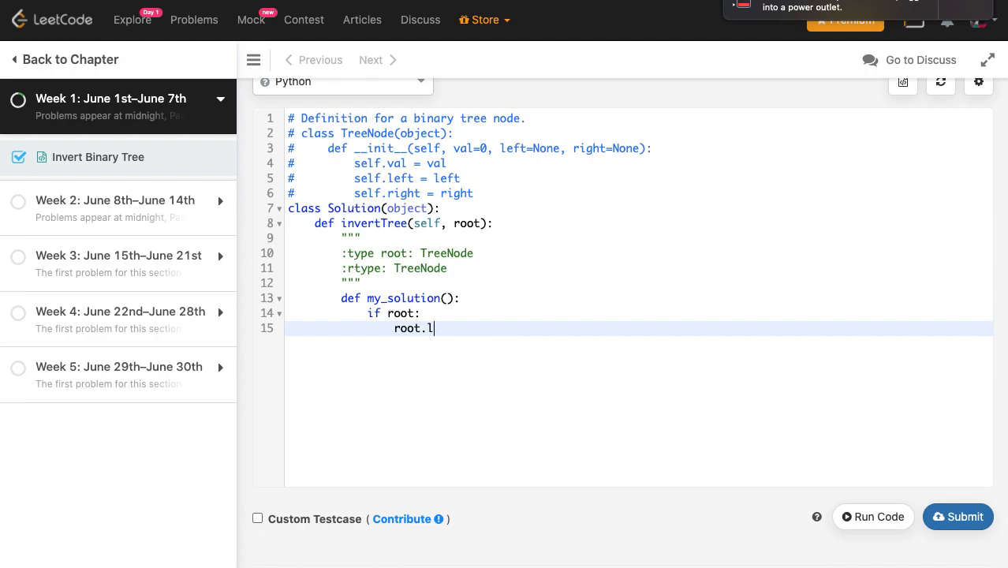
type("eft, root")
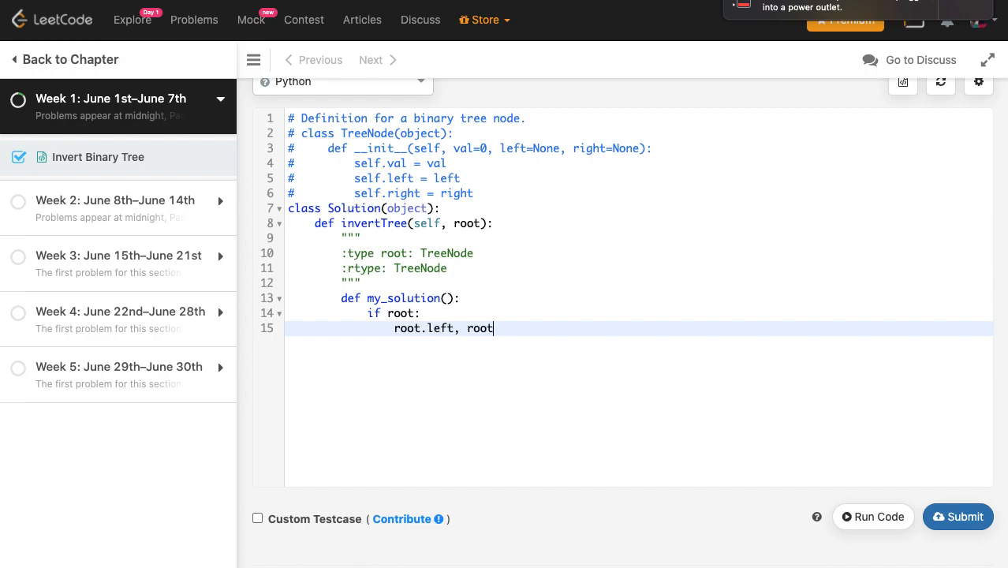
type(".right =")
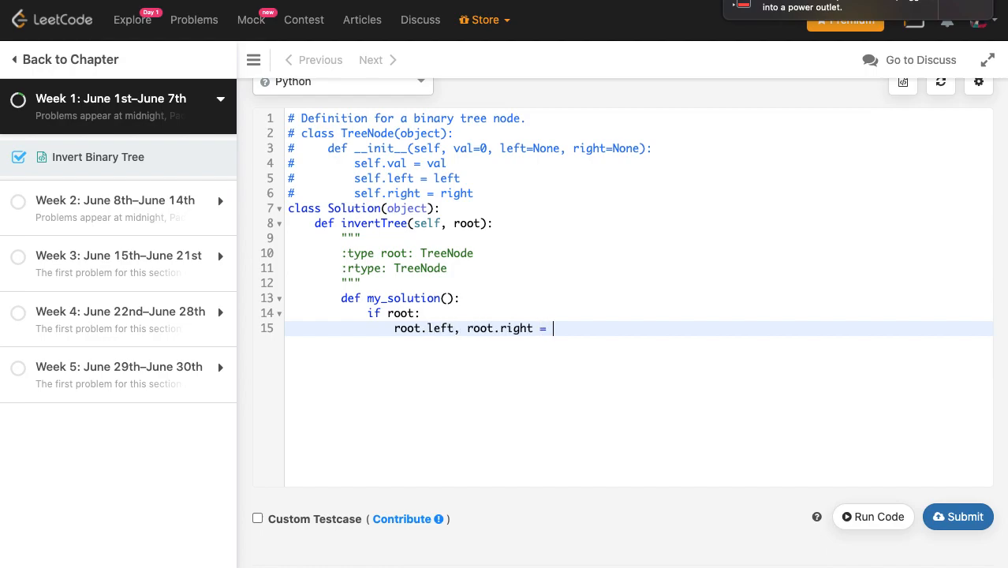
type("root")
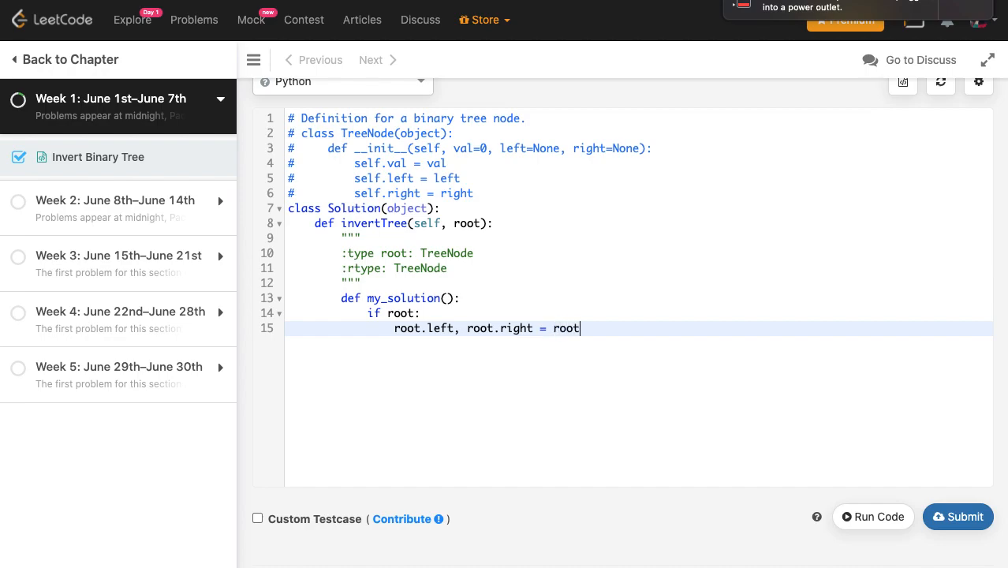
type(".r")
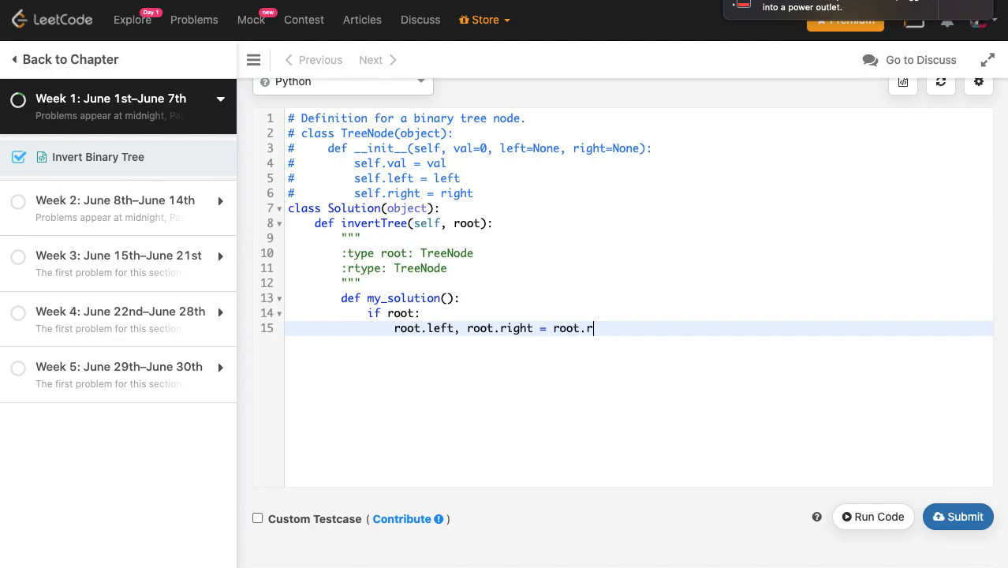
type("ight, root.")
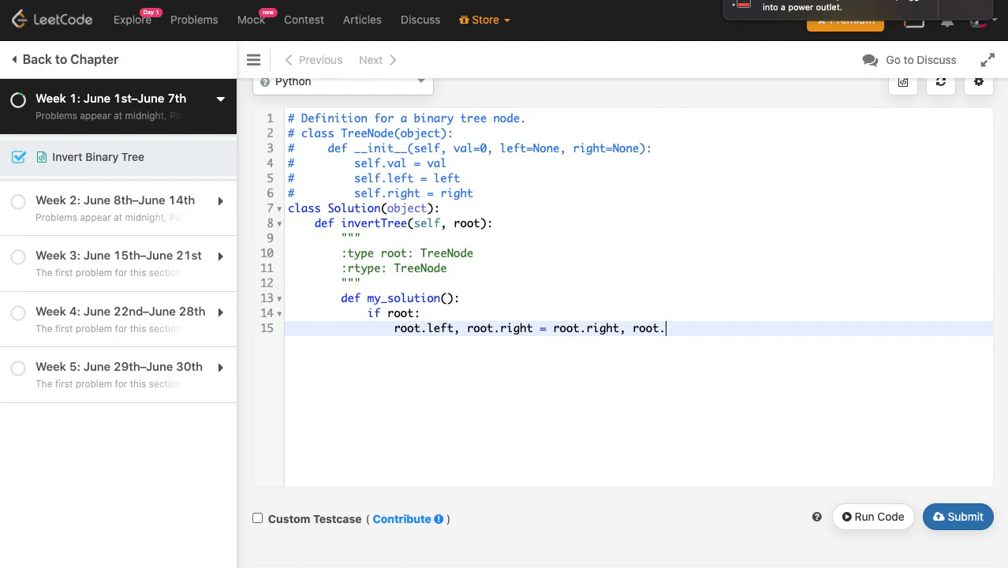
type("left")
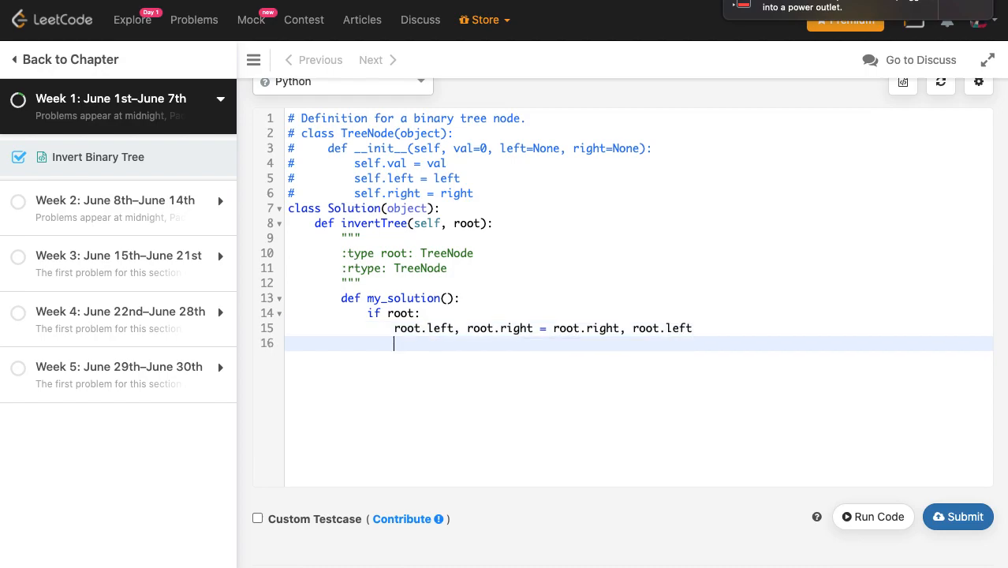
- Add recursive calls my_solution(root.left) and my_solution(root.right) after the swap
type("my_solu")
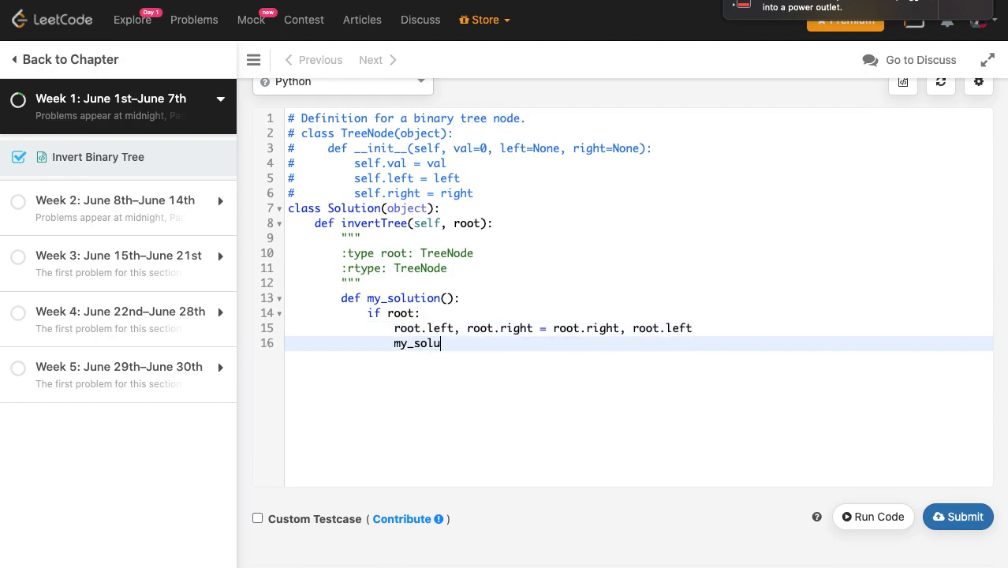
type("tion(root.")
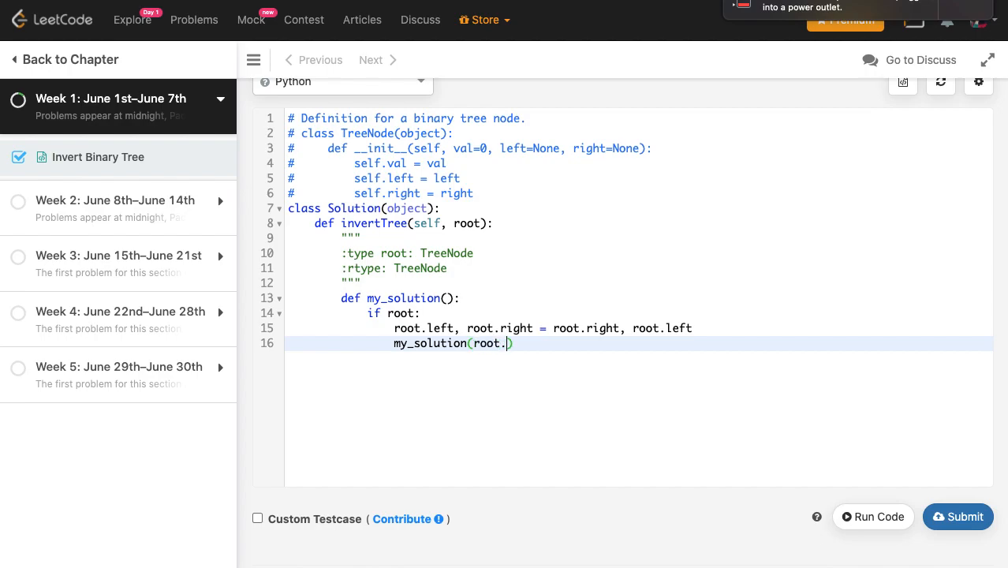
type("left)")
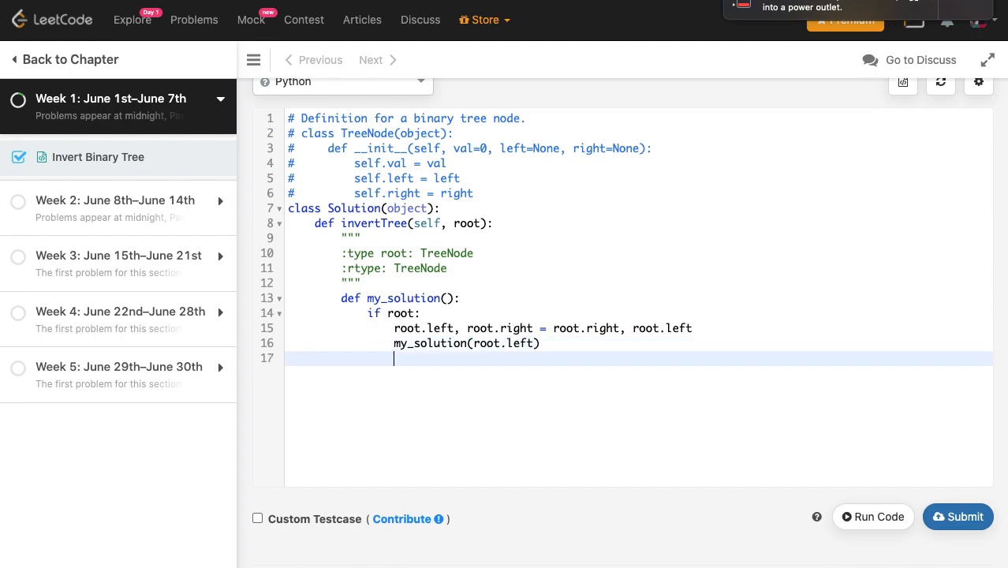
type("my.")
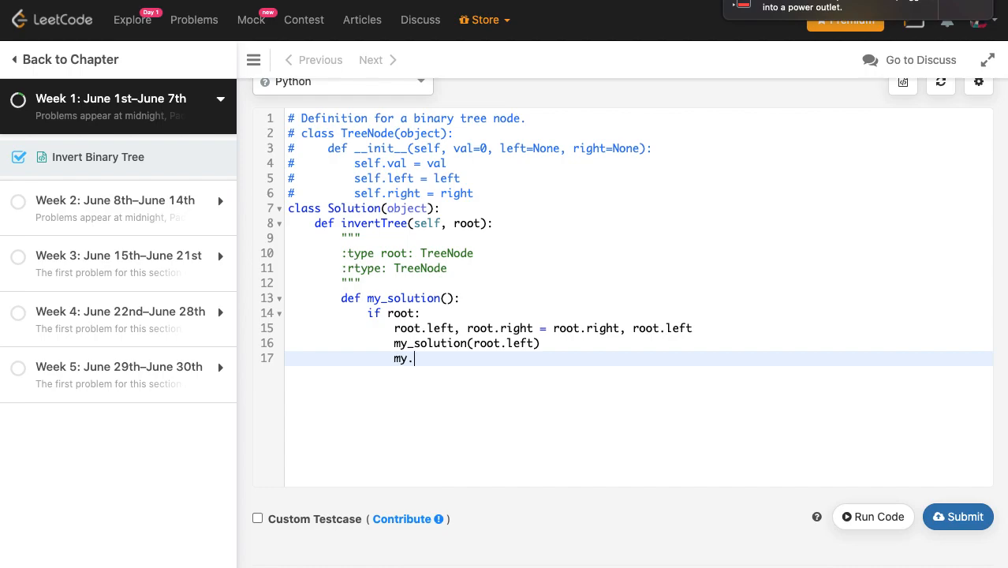
type("_solution(")
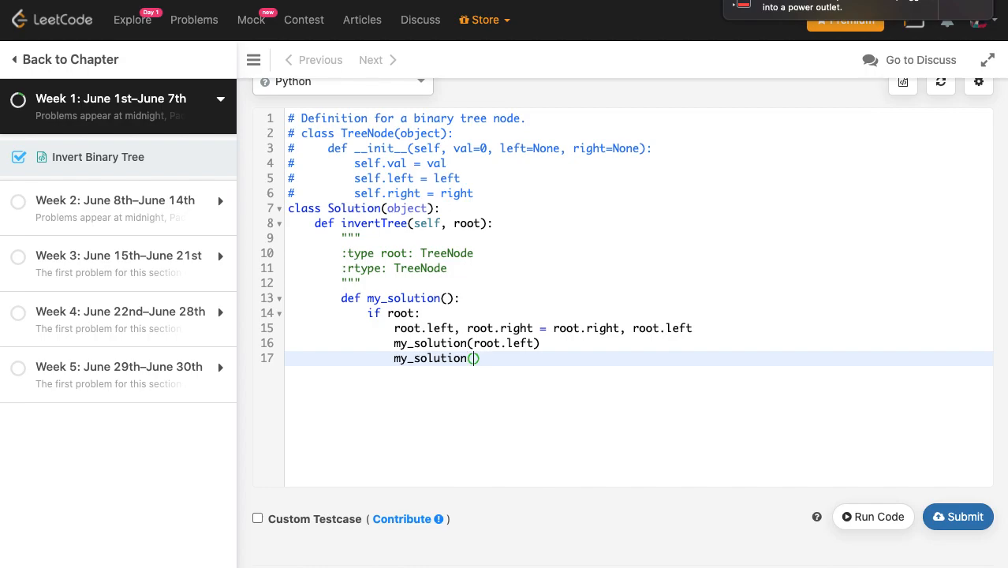
type("root.r")
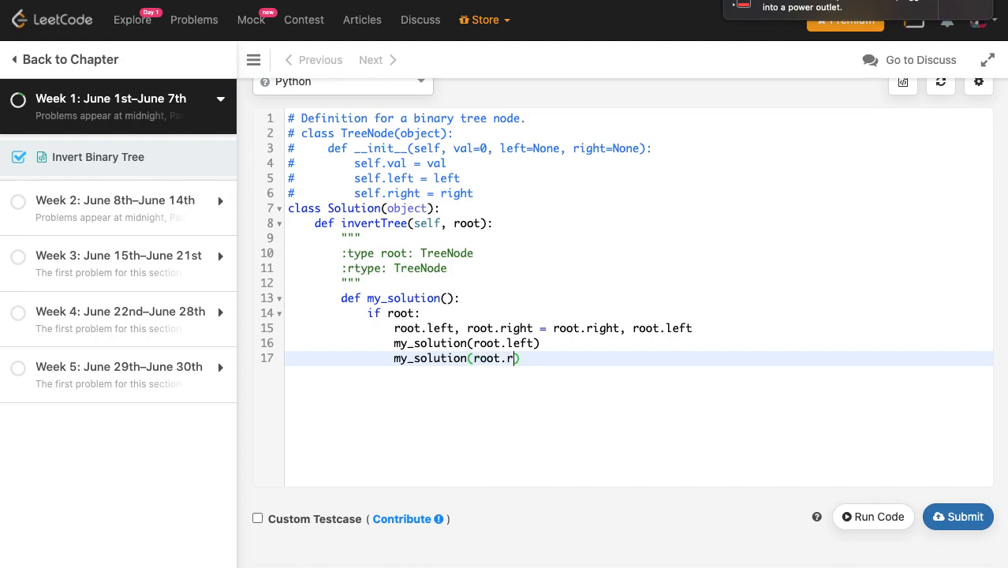
type("ig")
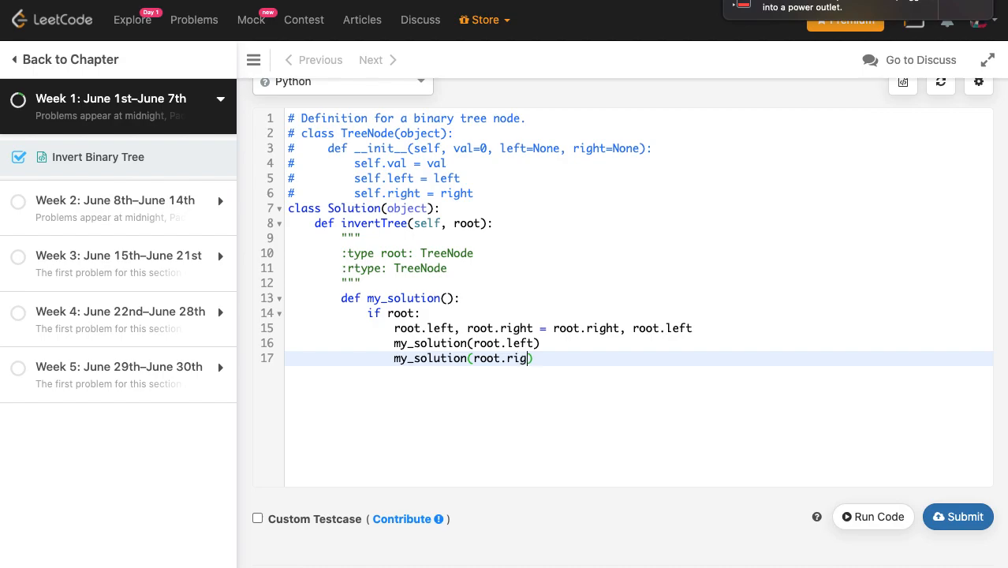
type("ht)")
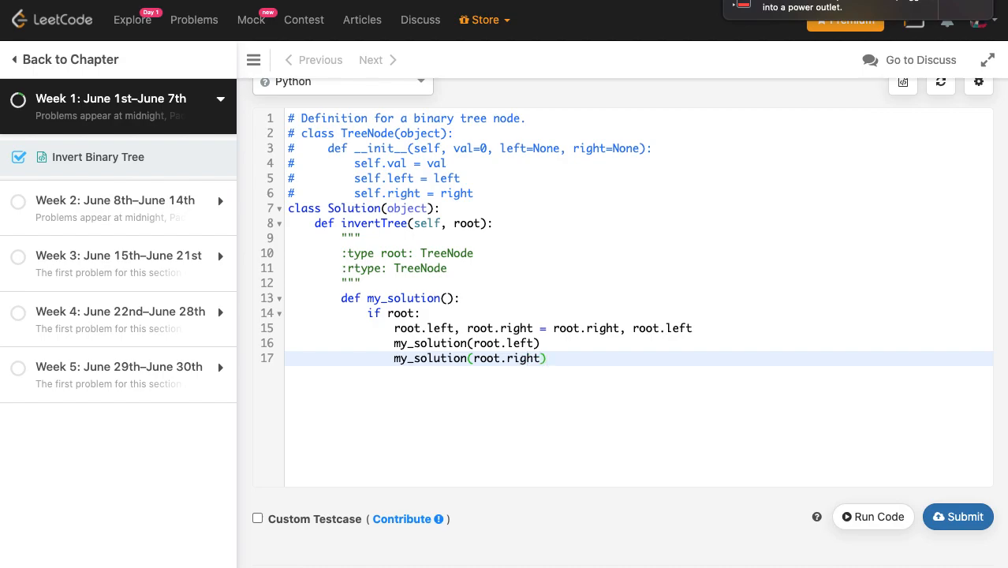
key("Enter")
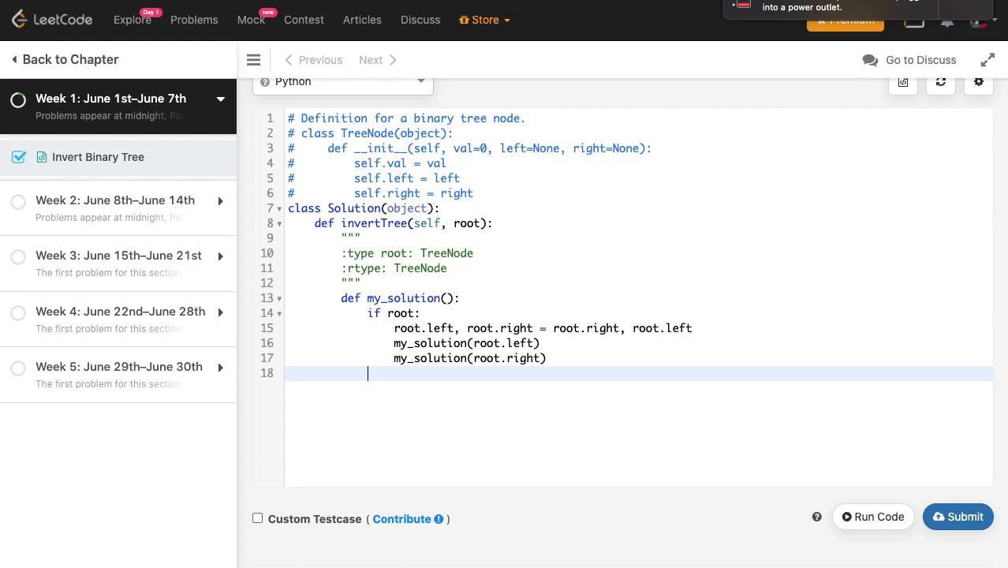
- Finish invertTree with 'my_solution(root)' followed by 'return root'
type("my")
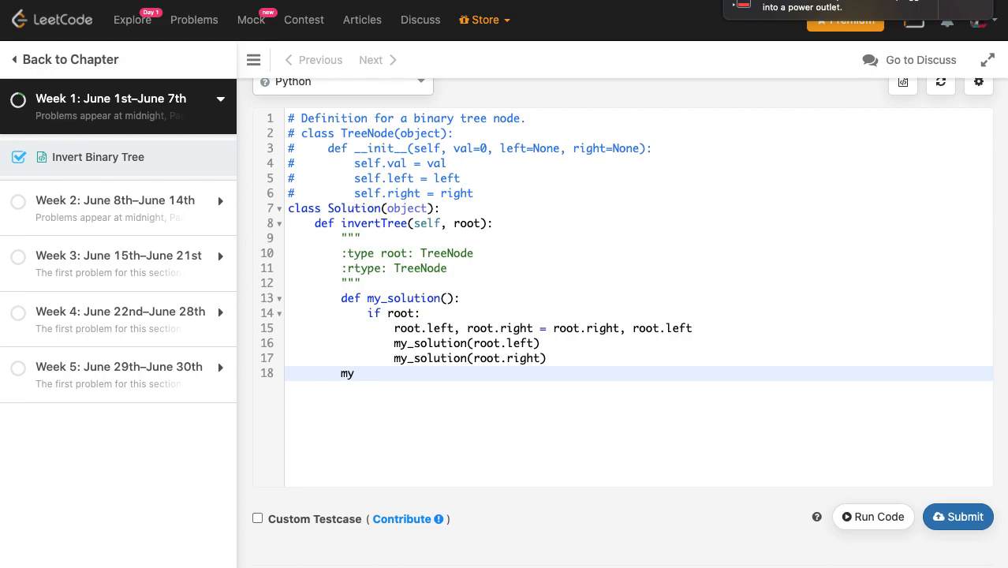
type("_solut")
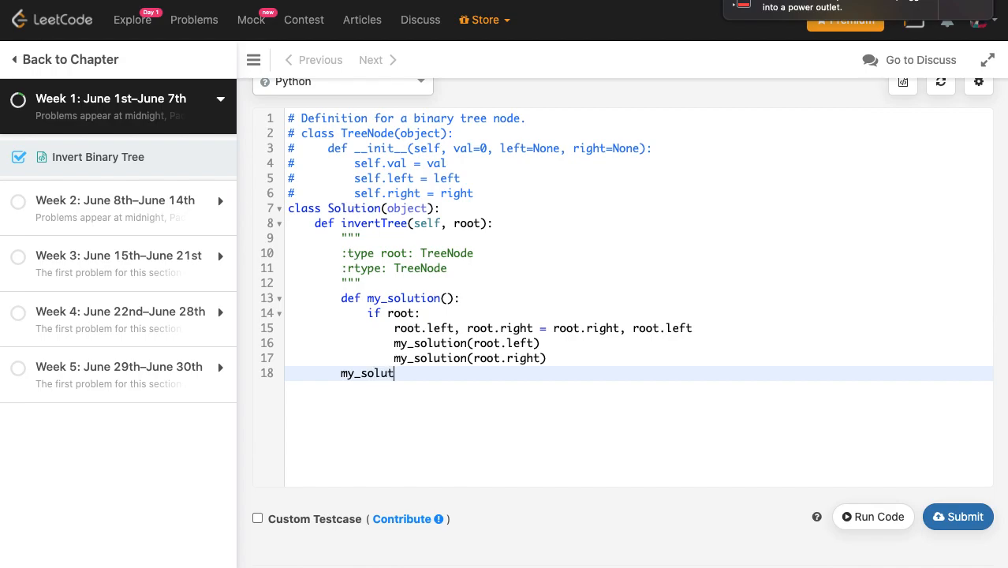
type("ion(root)")
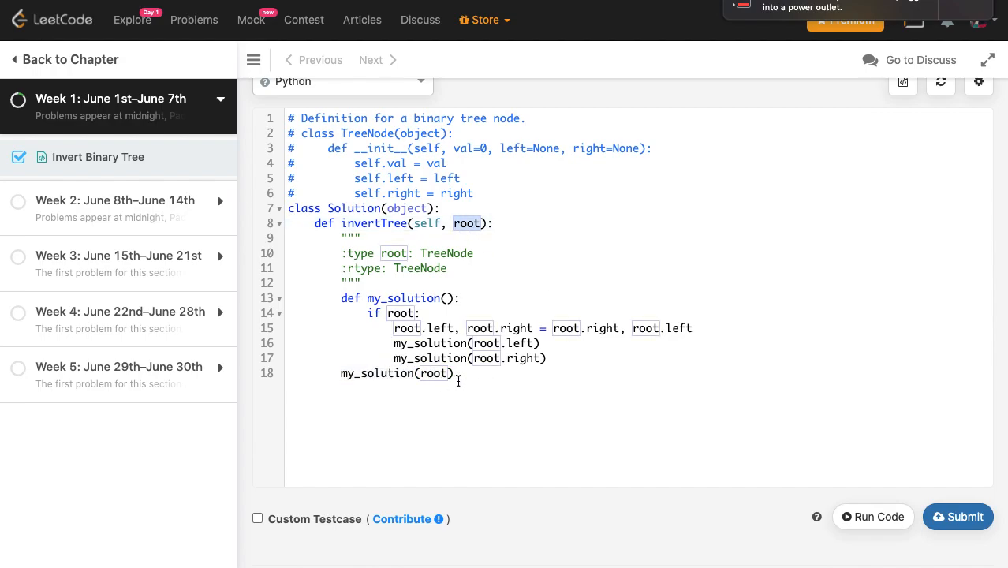
type("return root")
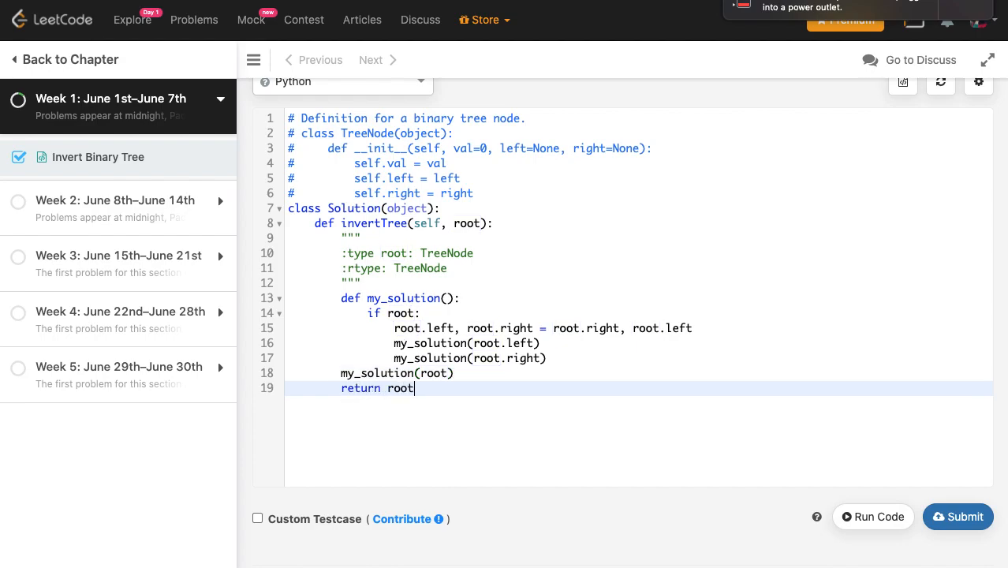
- Run the code, see the 'my_solution() takes no arguments' runtime error, and return to the editor
left_click(874, 517)
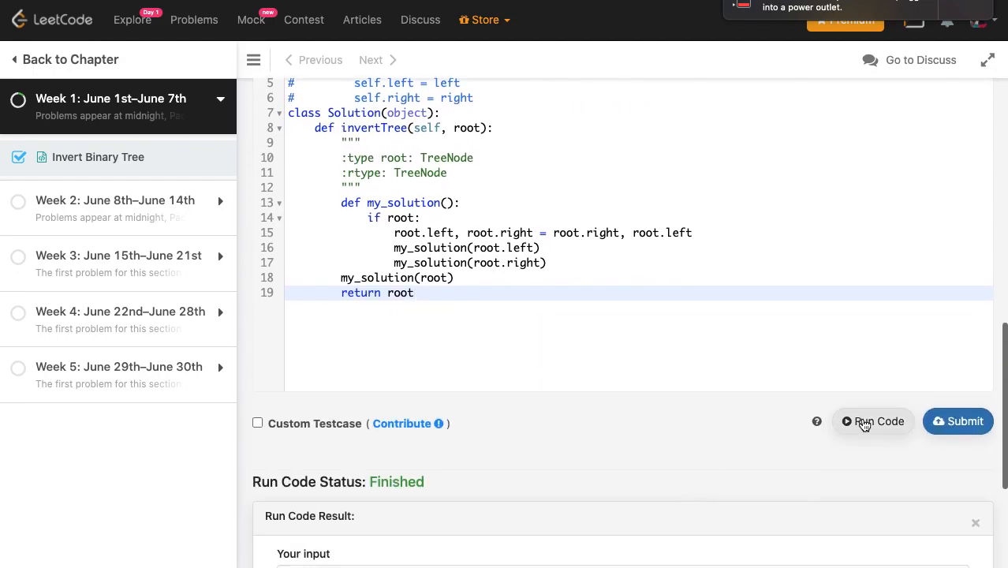
left_click(874, 420)
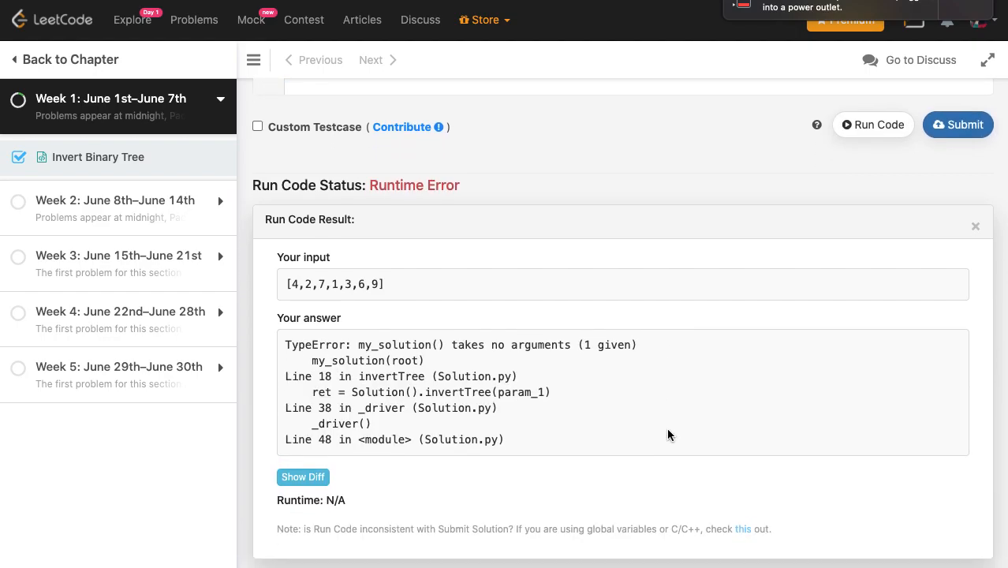
left_click(975, 227)
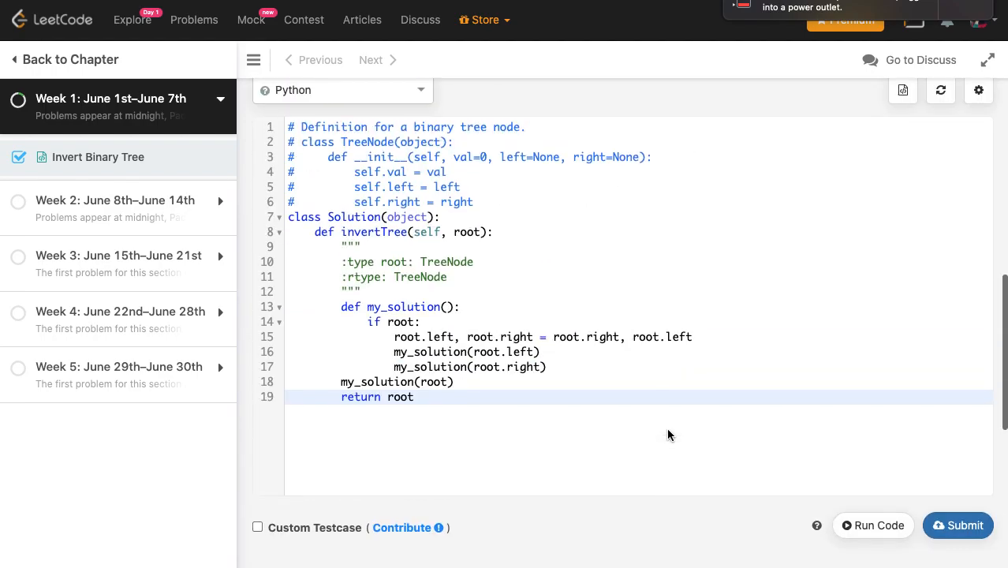